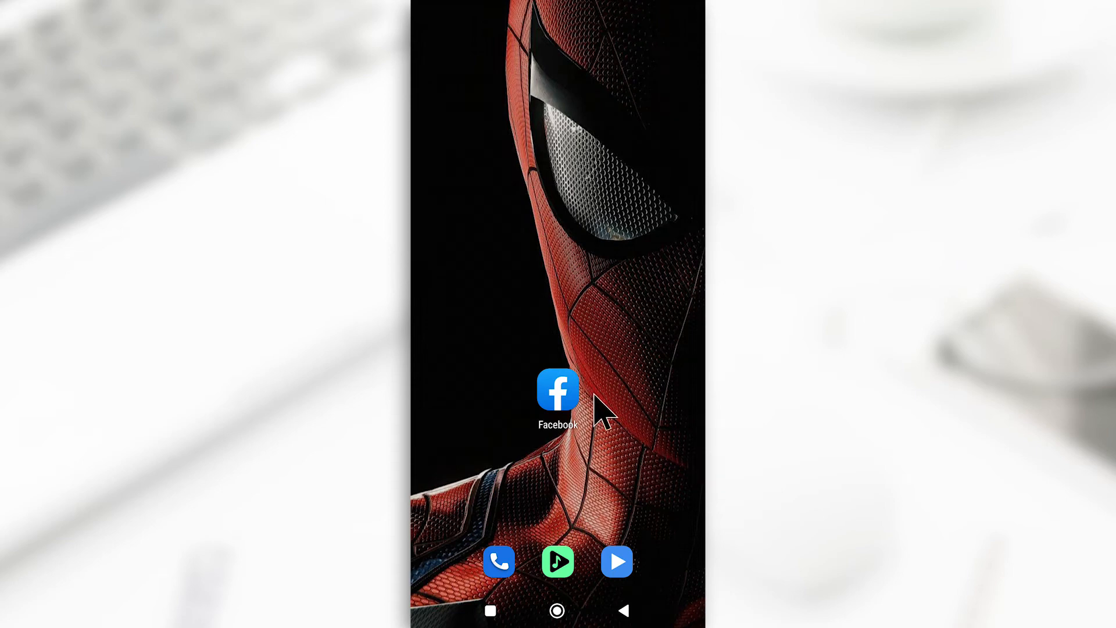
- Launch Facebook and, from Menu > Settings > Notifications > Push, open the Tone ringtone list
left_click(558, 389)
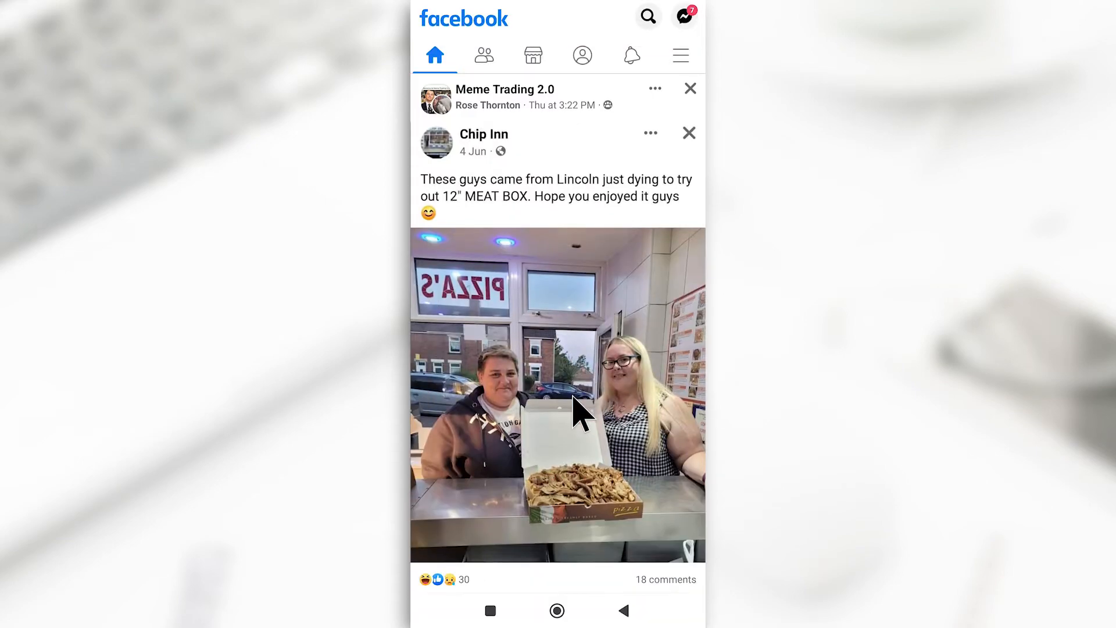
left_click(681, 55)
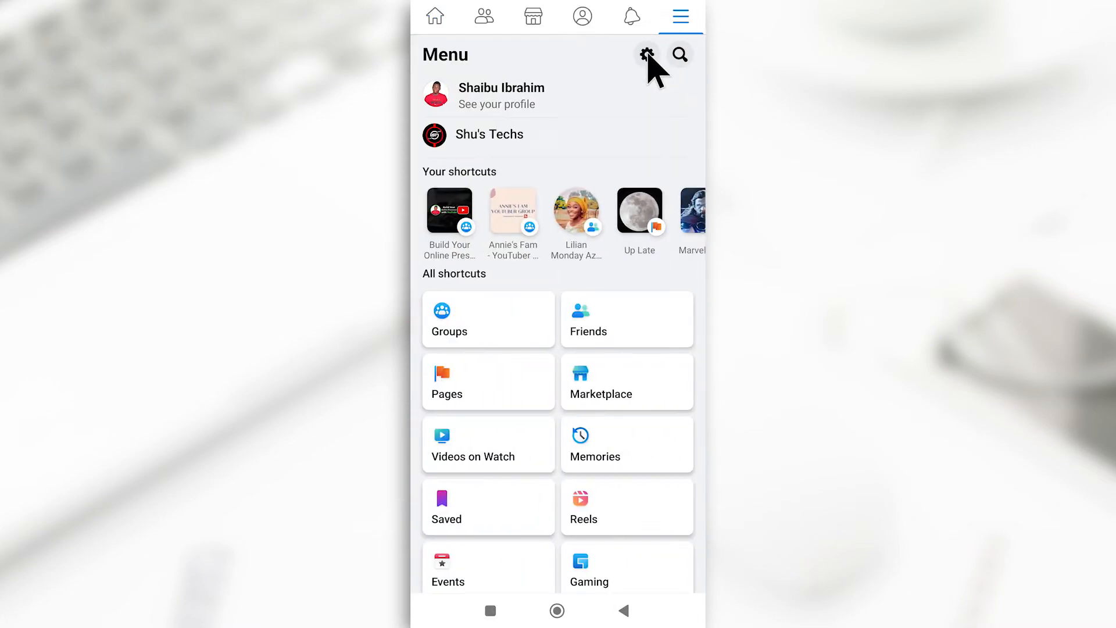
left_click(647, 54)
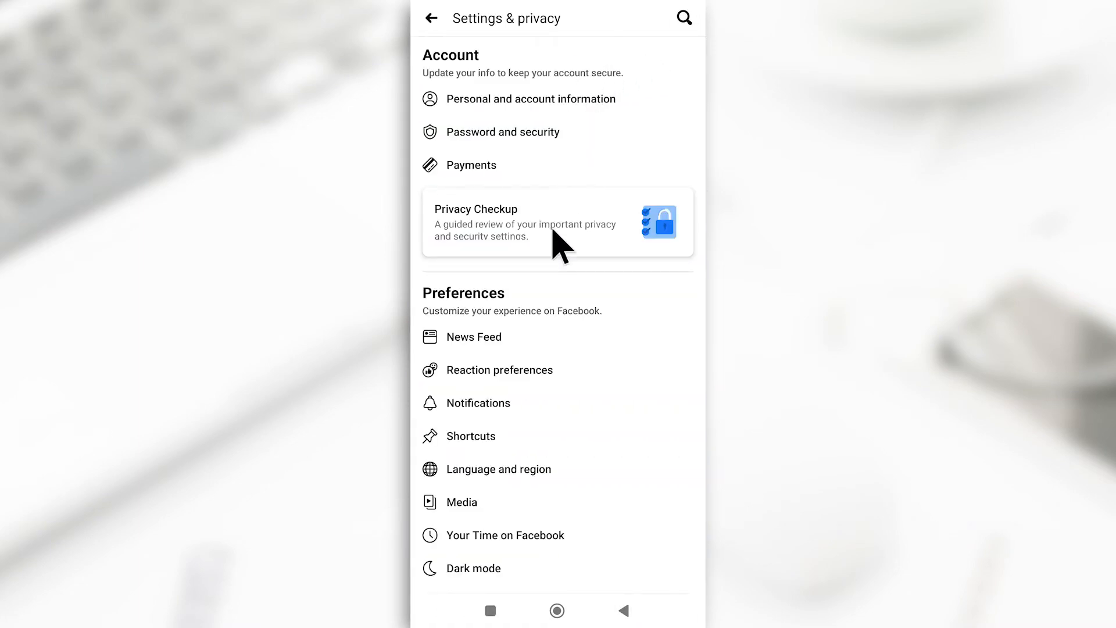
mouse_move(507, 420)
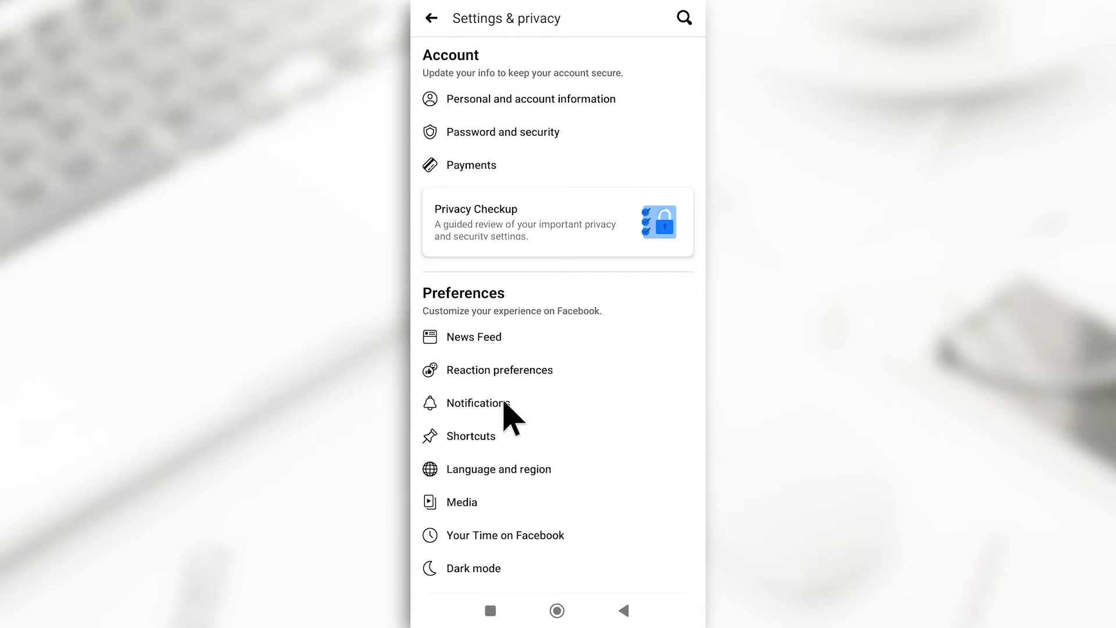
left_click(478, 403)
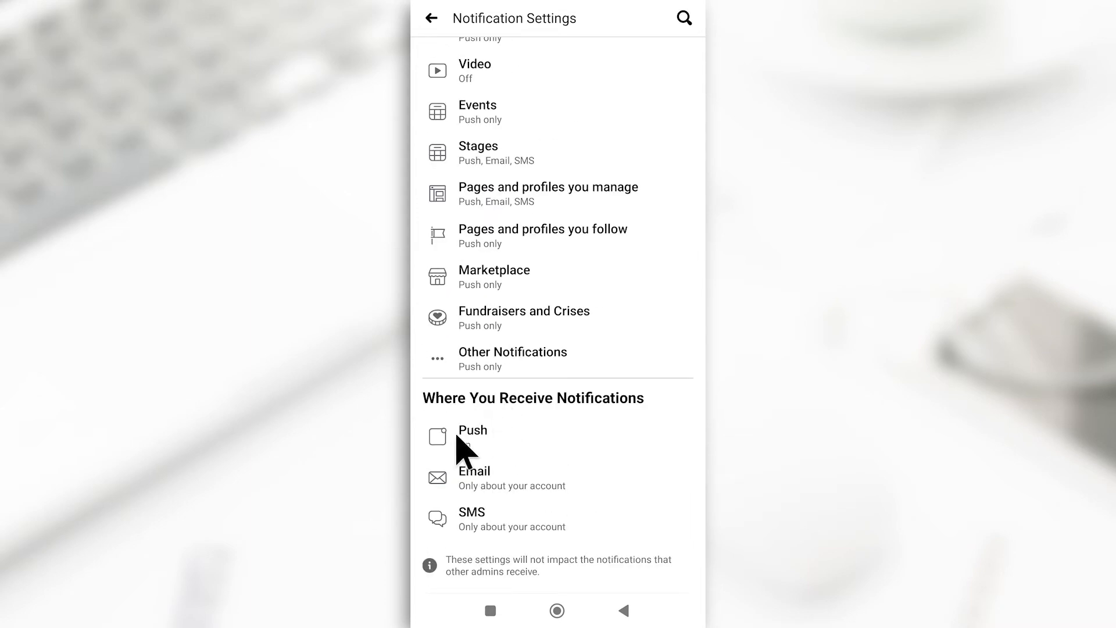
left_click(472, 431)
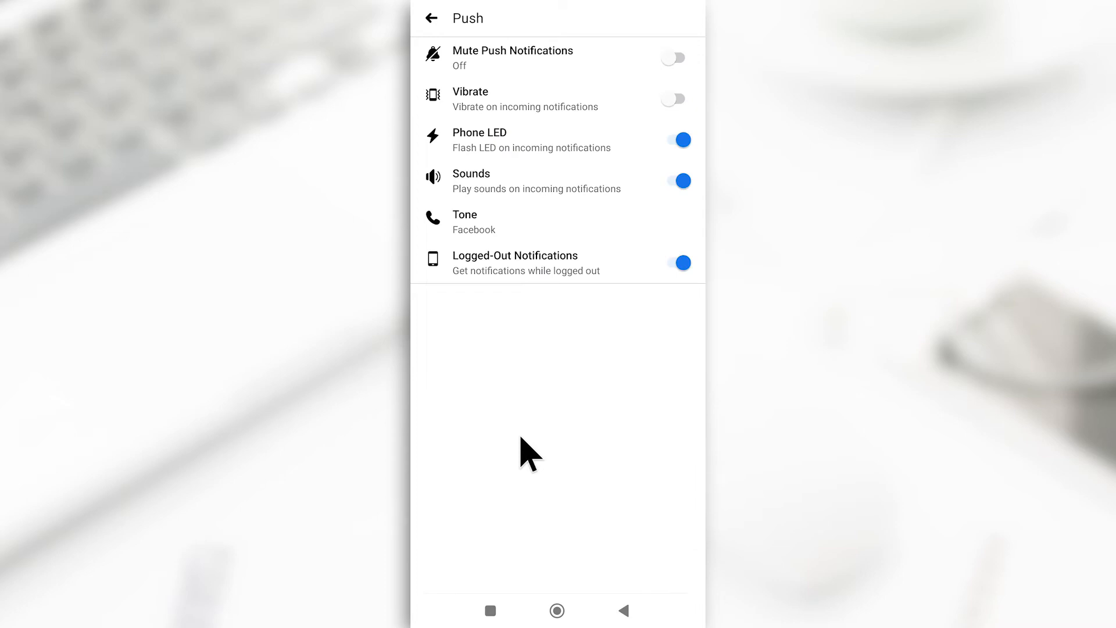
mouse_move(518, 241)
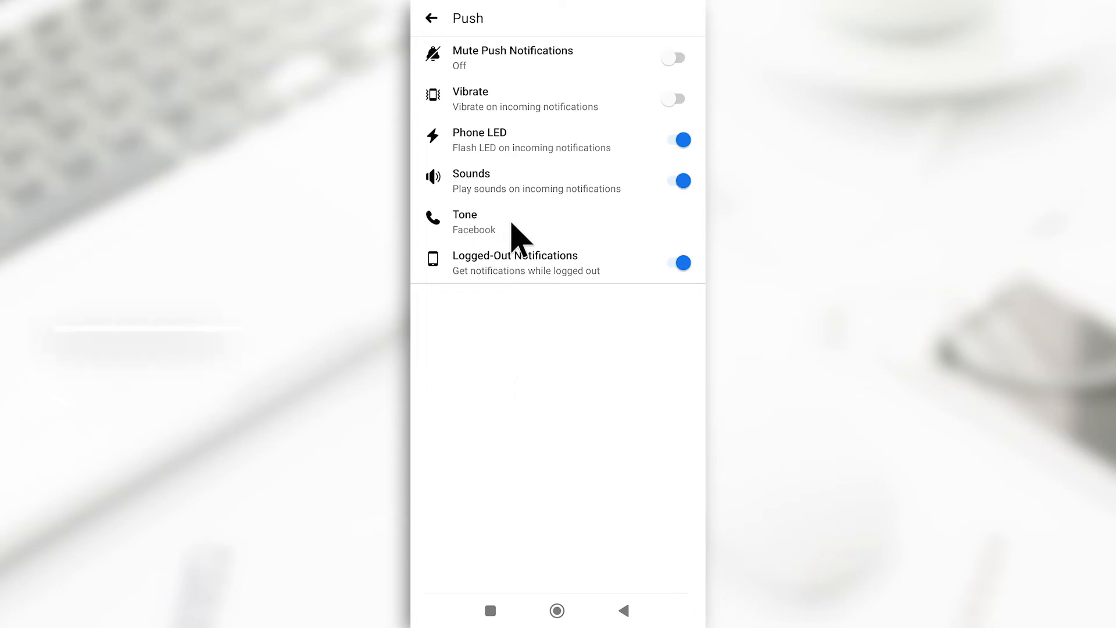
left_click(464, 214)
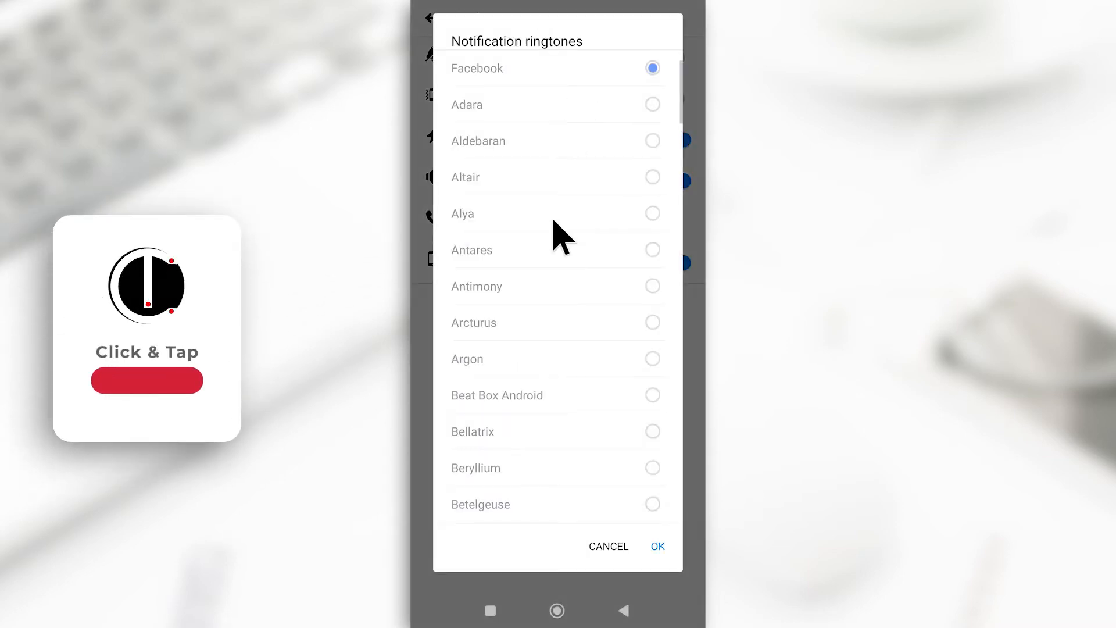
scroll("down", 3)
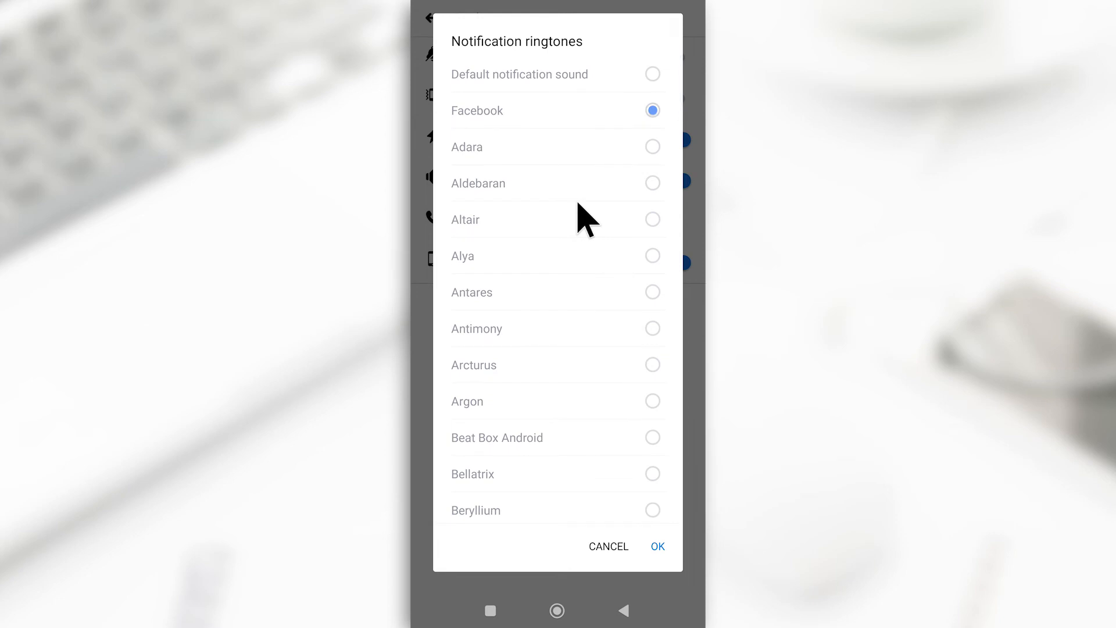
mouse_move(582, 134)
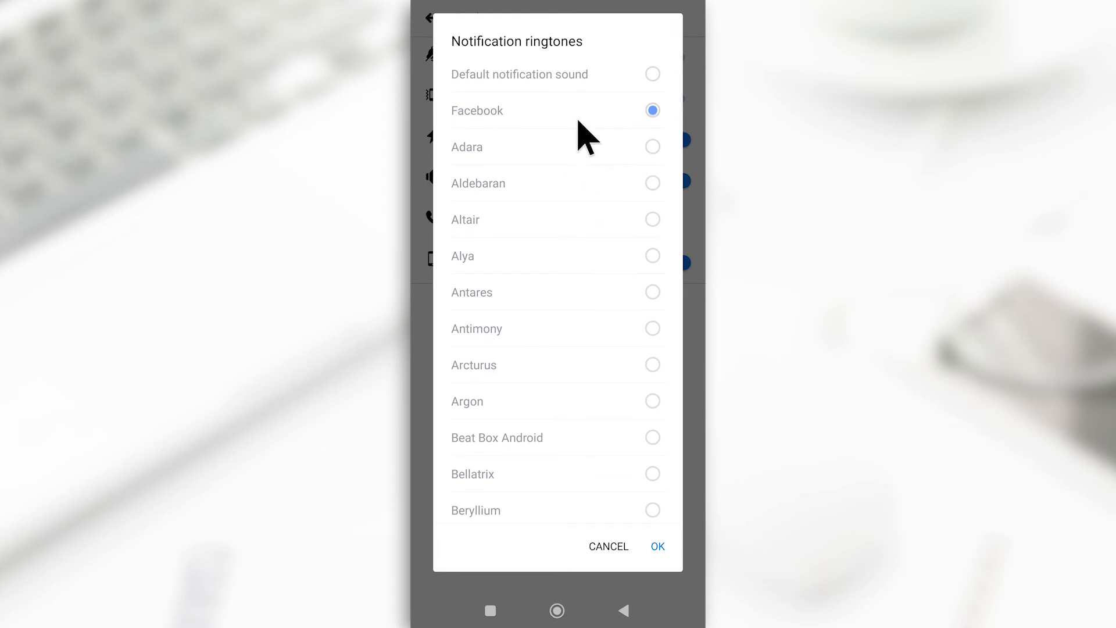
mouse_move(578, 87)
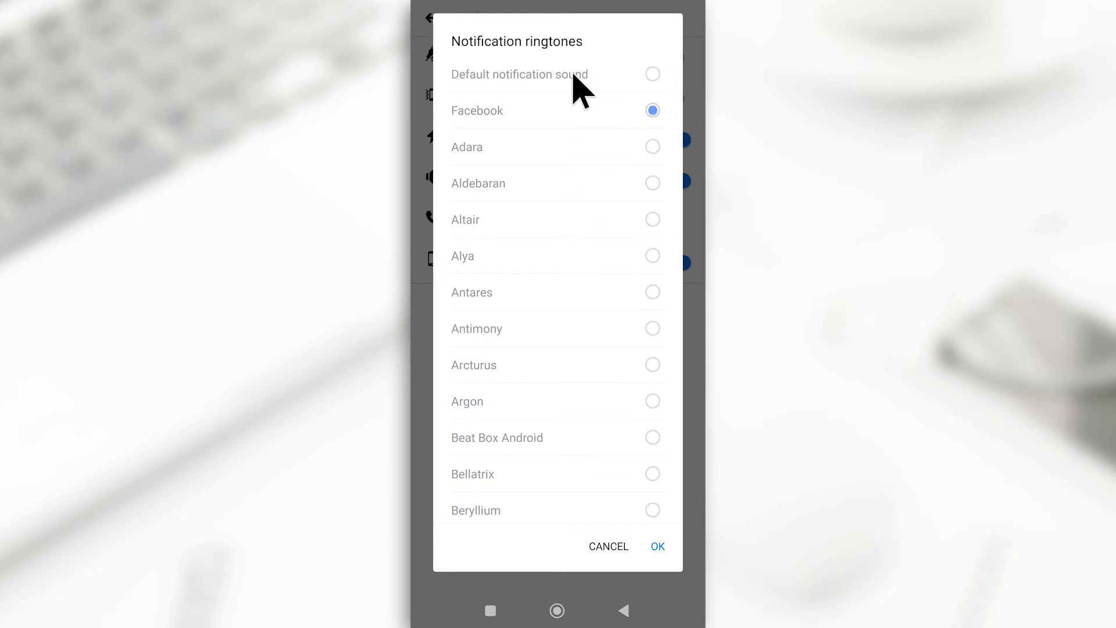
mouse_move(609, 90)
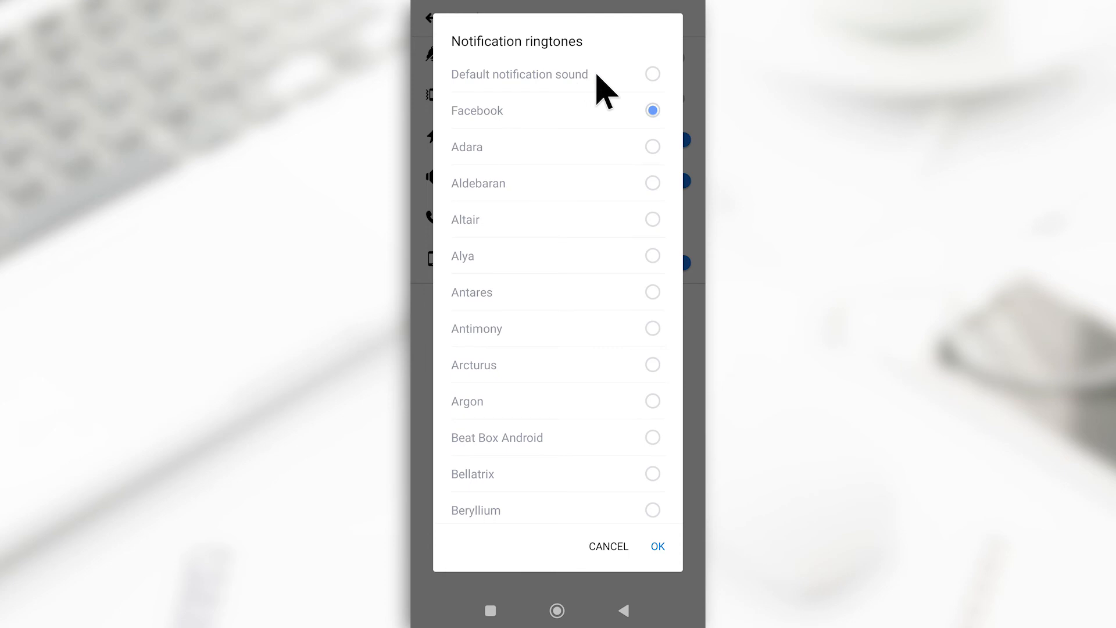
mouse_move(603, 113)
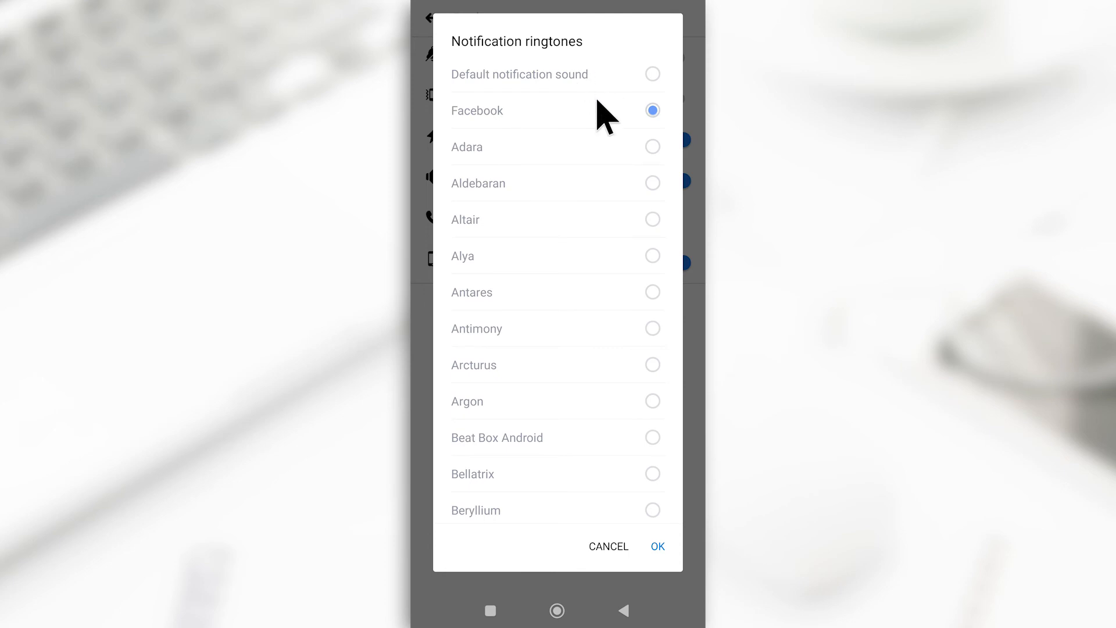